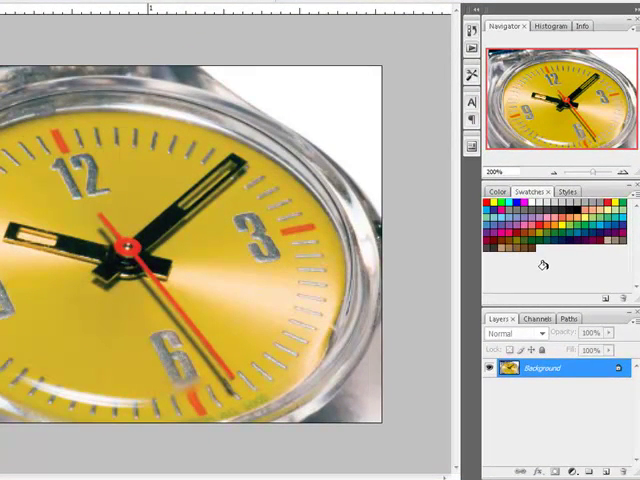
mouse_move(545, 265)
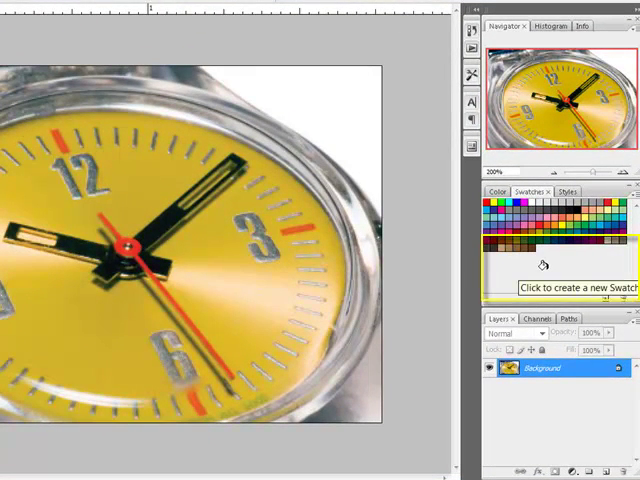
- Save the current watch-face yellow as a new swatch named 'Swatch Watch yellow'
click(543, 264)
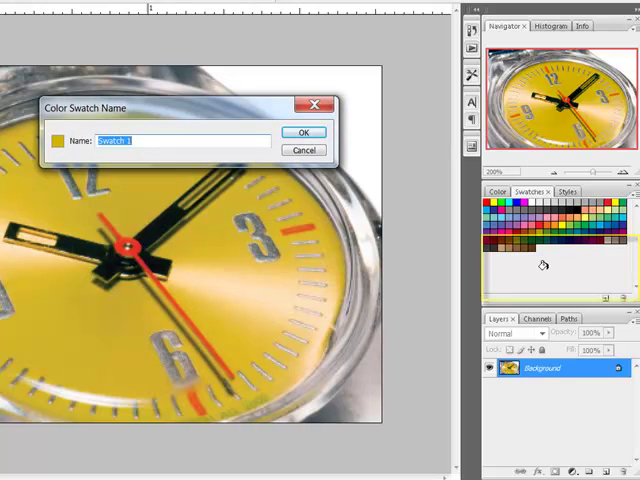
text(Swa)
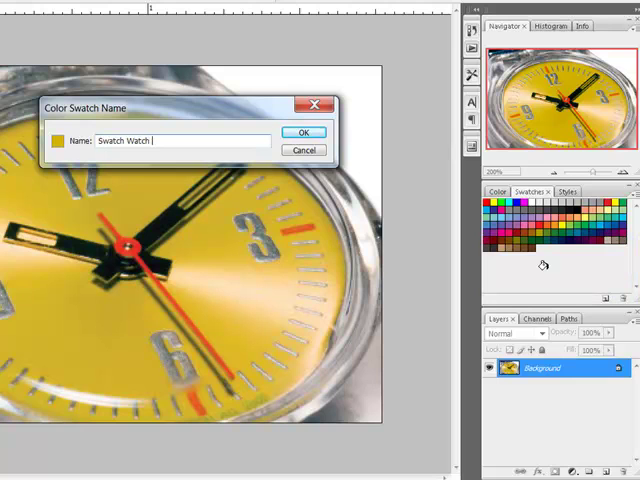
text(yellow)
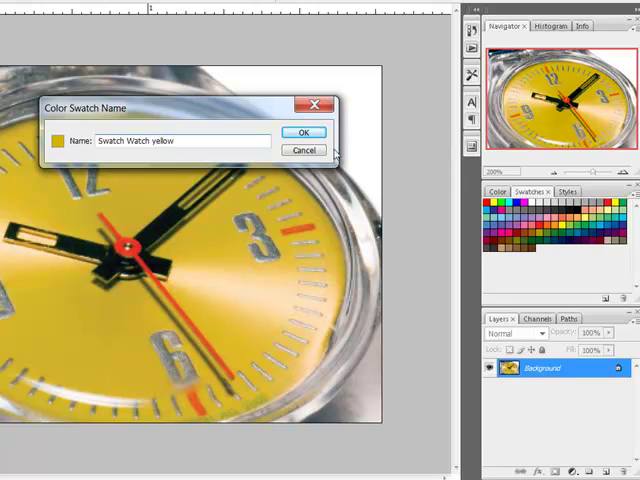
click(303, 132)
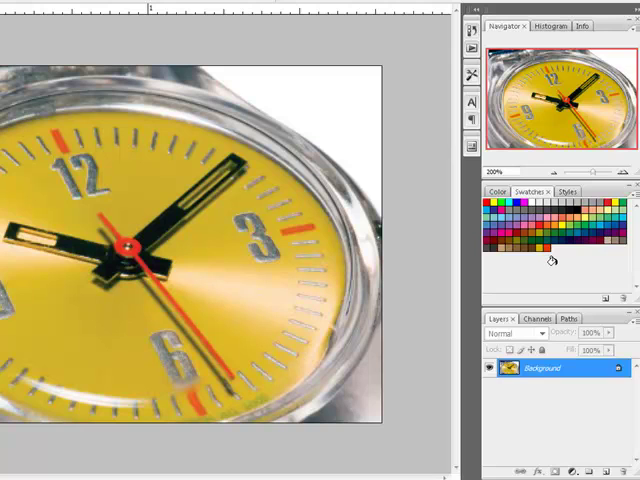
mouse_move(568, 258)
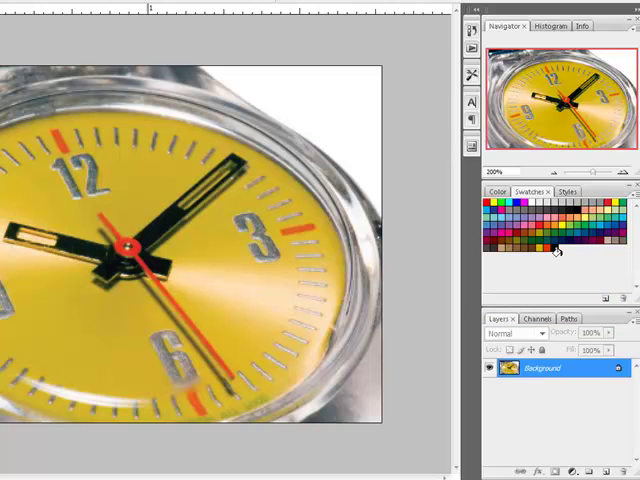
mouse_move(558, 255)
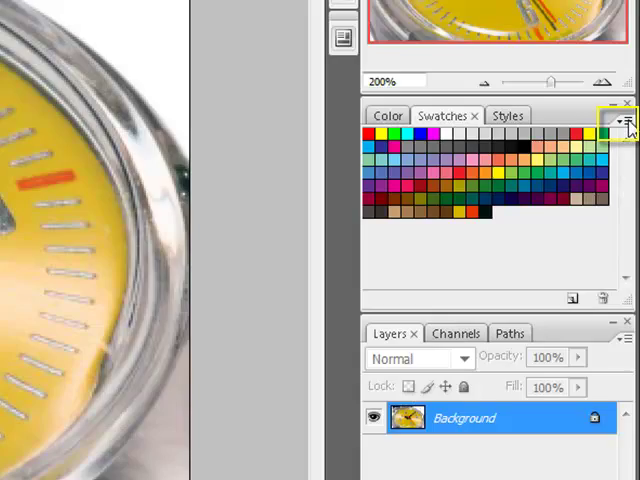
- Open Preset Manager from the Swatches panel menu to list the swatch set
click(624, 121)
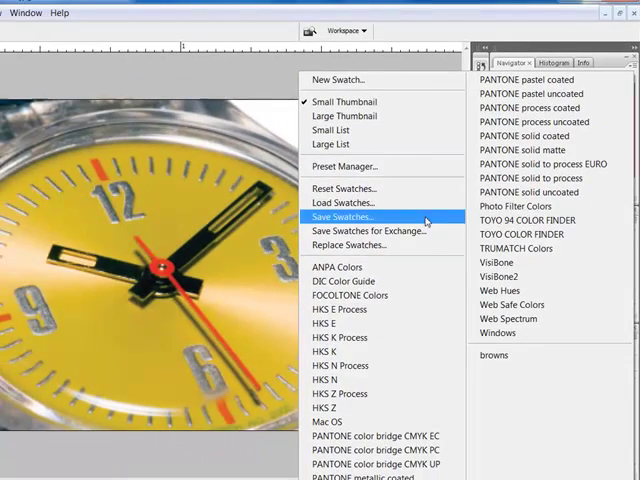
click(345, 166)
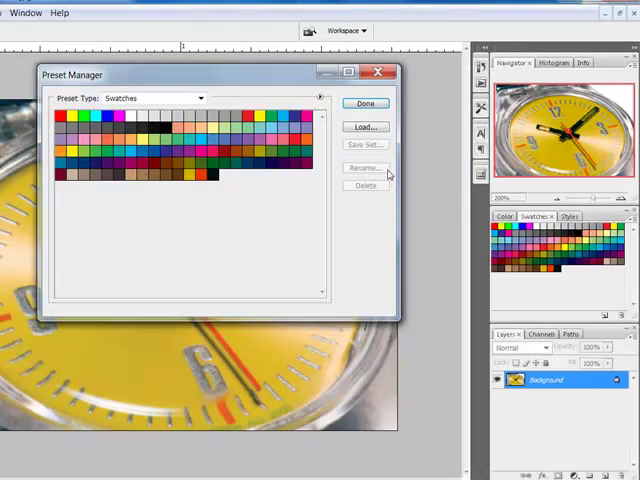